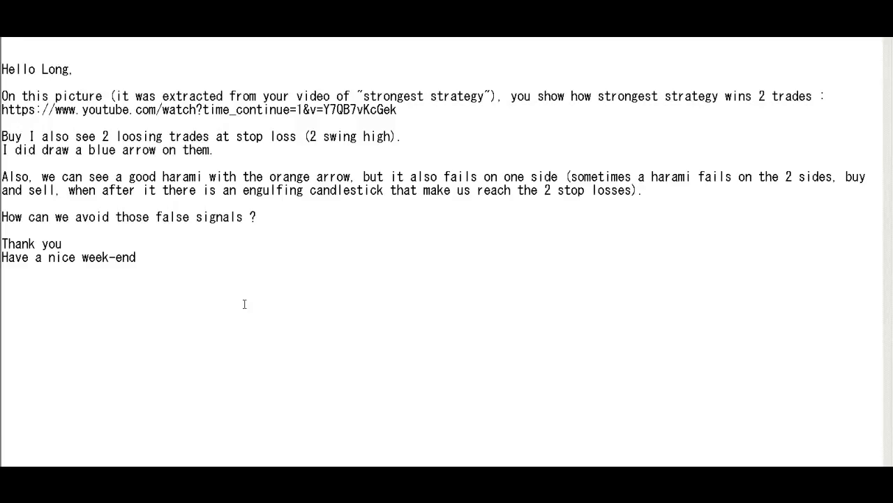
mouse_move(79, 70)
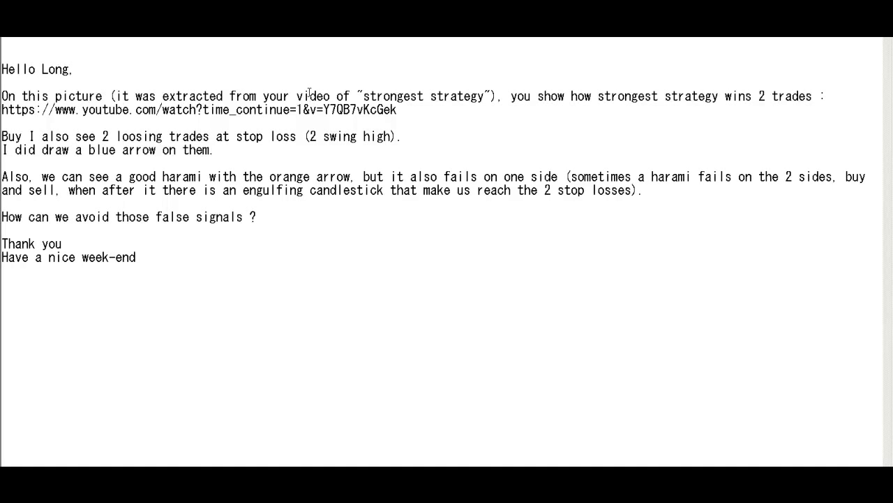
mouse_move(497, 97)
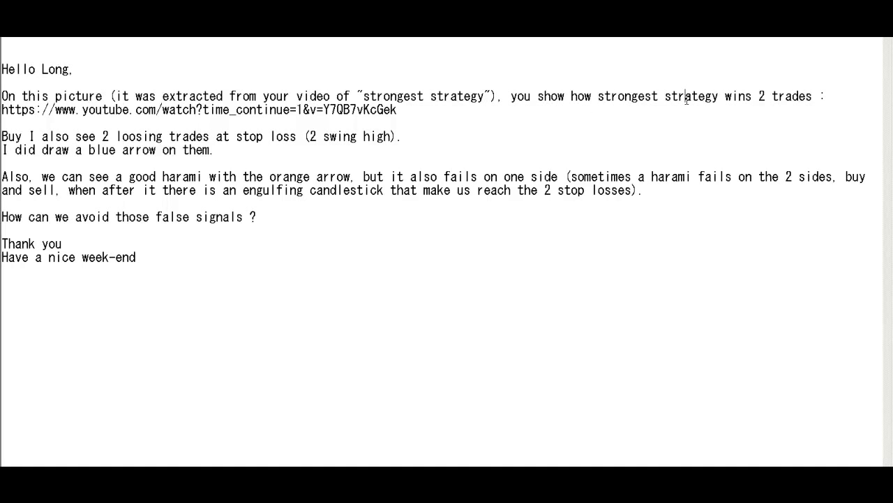
Bring the annotated candlestick chart screenshot into view and point at the marked candles.
left_click_drag(2, 136, 91, 136)
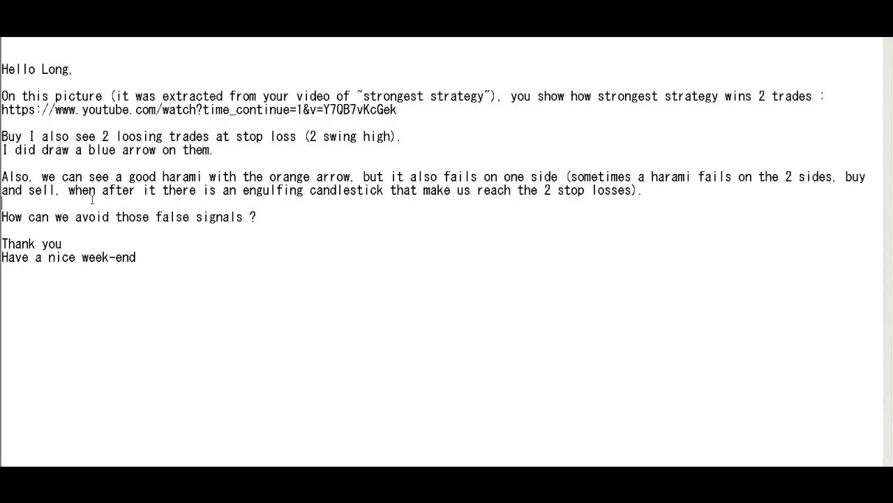
mouse_move(279, 183)
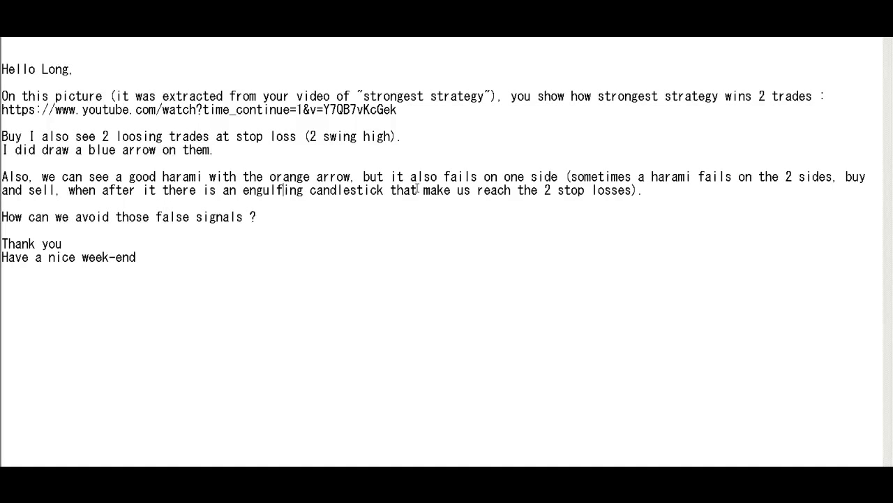
double_click(436, 190)
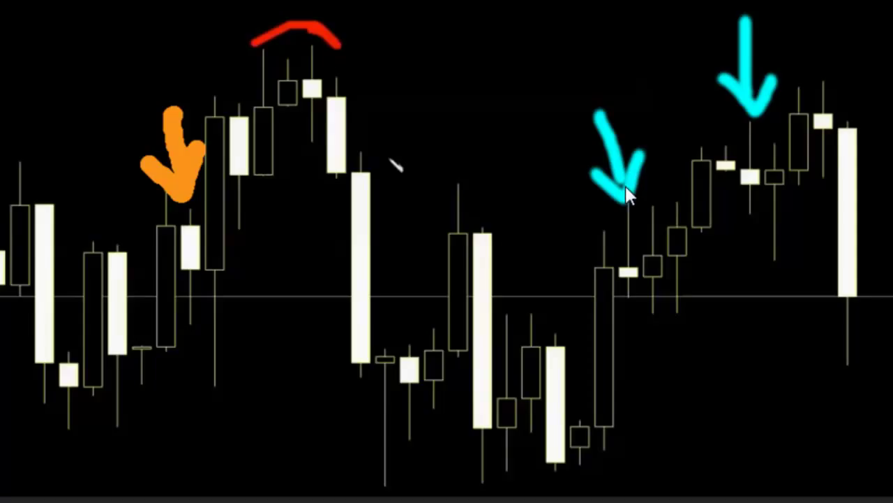
mouse_move(620, 265)
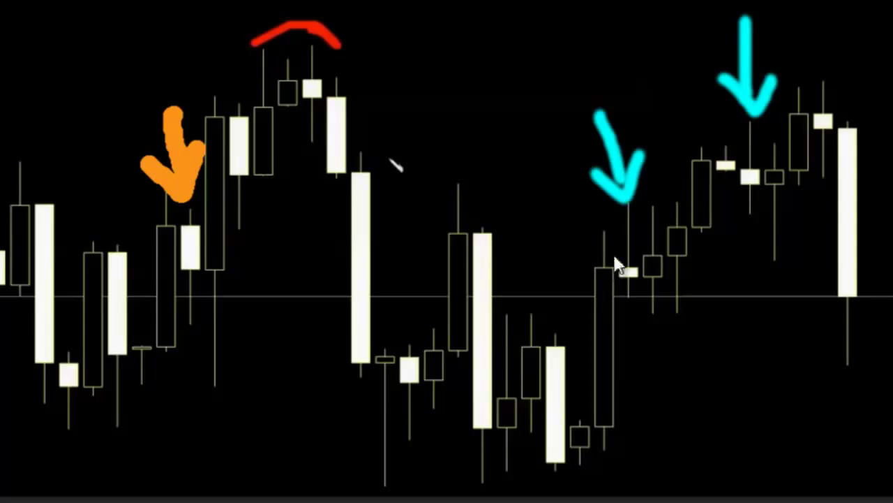
mouse_move(621, 262)
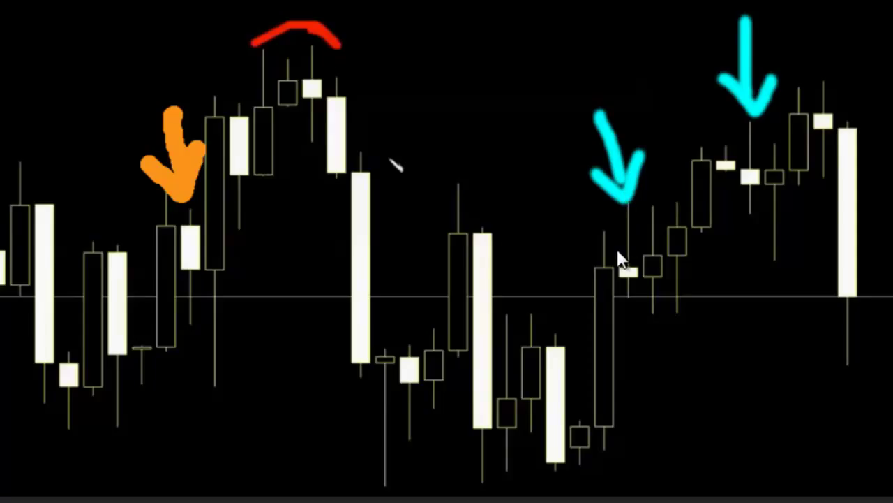
mouse_move(639, 269)
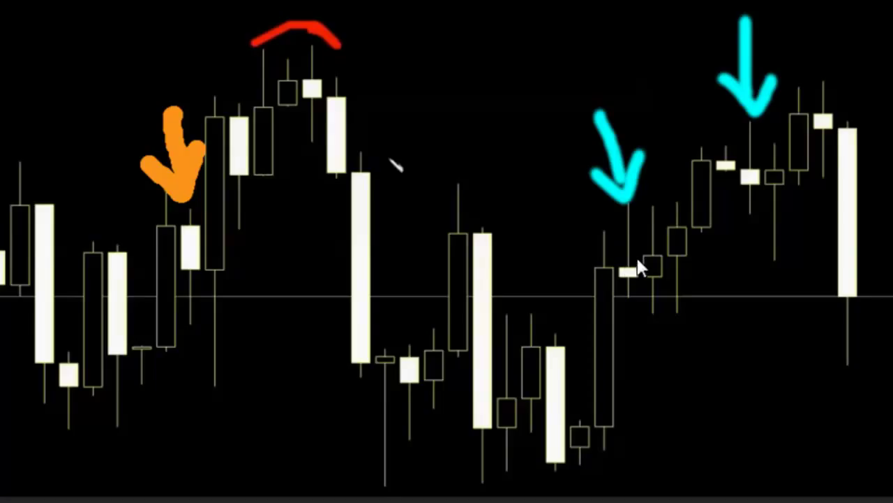
mouse_move(796, 173)
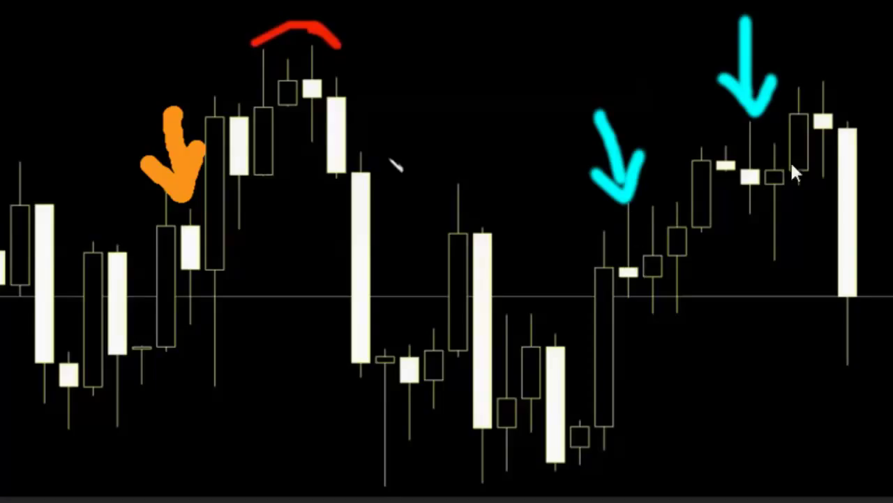
mouse_move(760, 118)
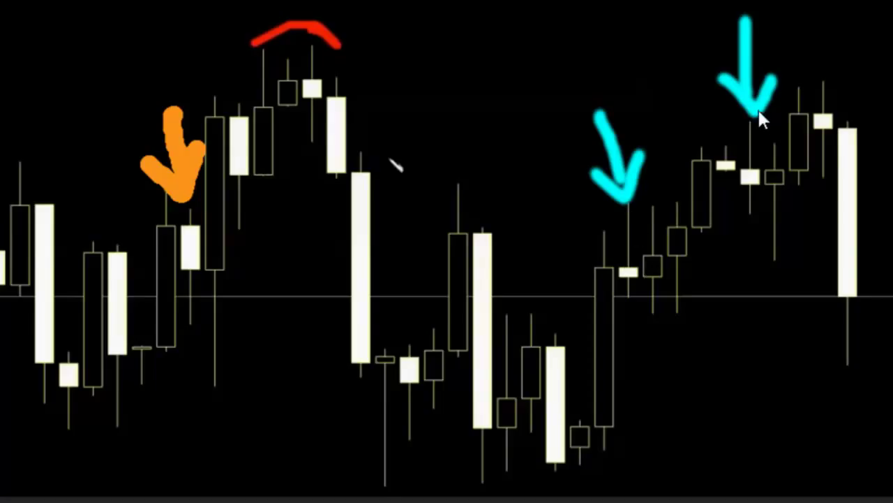
mouse_move(754, 136)
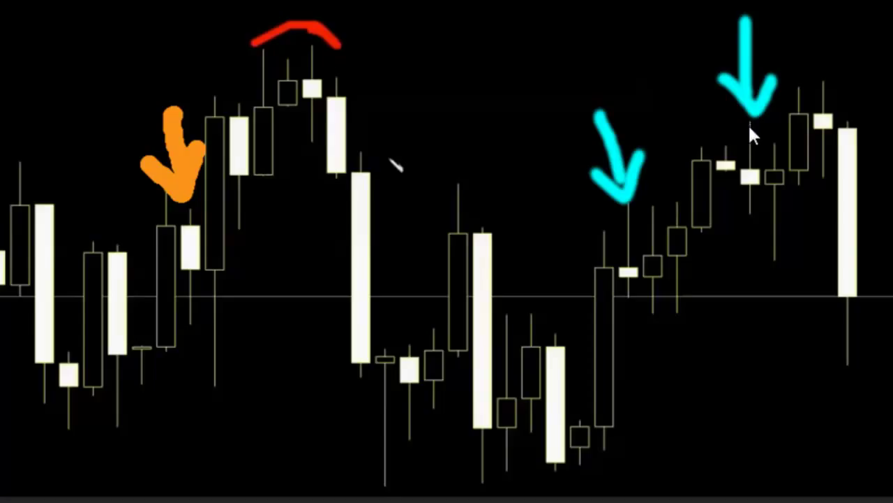
mouse_move(729, 164)
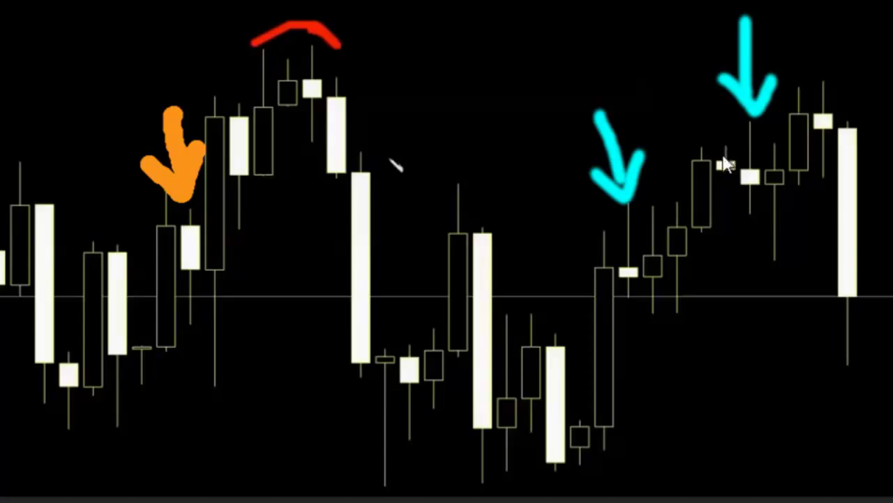
mouse_move(726, 161)
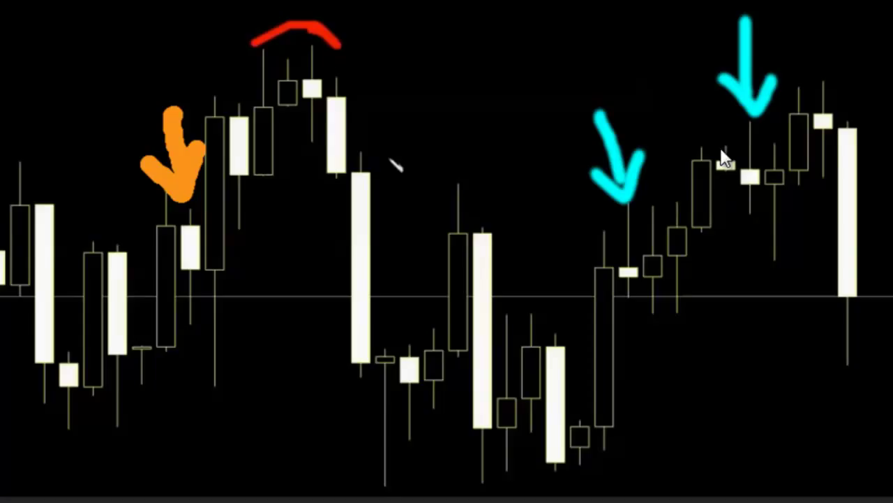
mouse_move(740, 132)
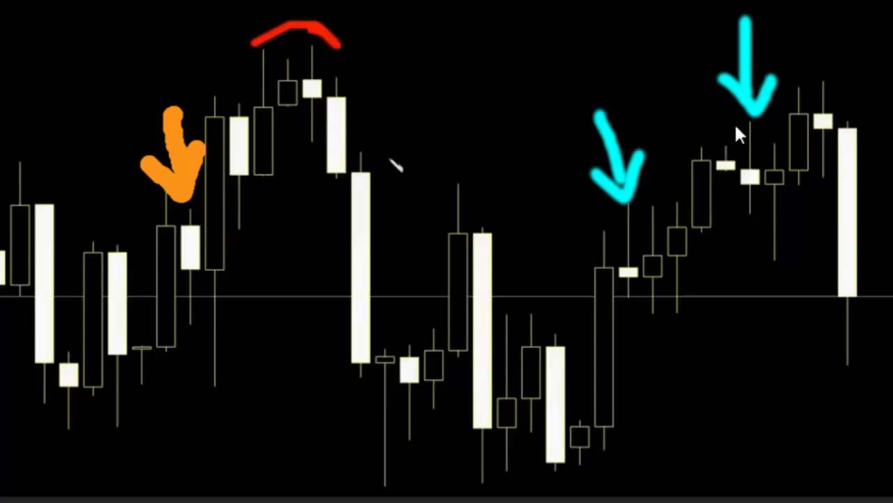
mouse_move(740, 160)
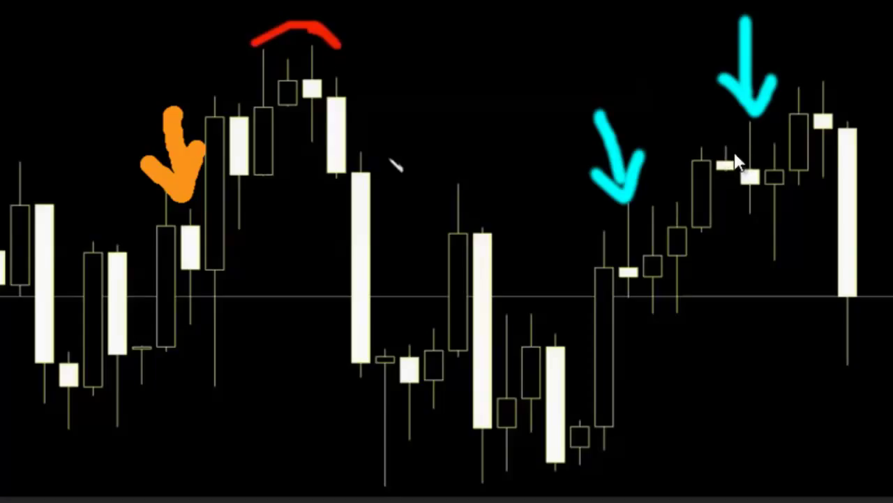
mouse_move(729, 153)
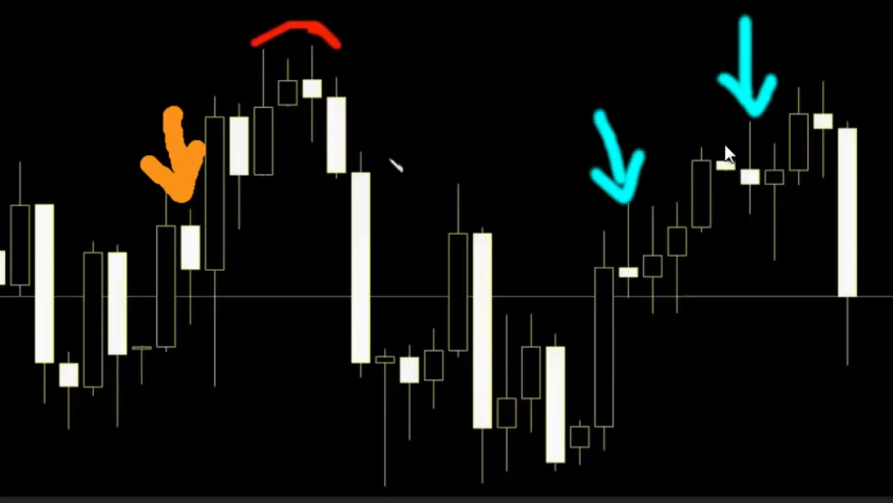
mouse_move(739, 159)
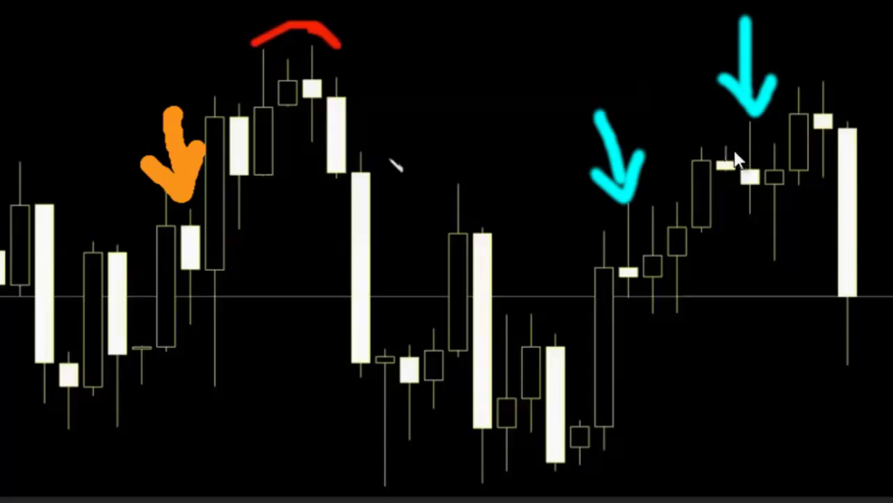
mouse_move(732, 157)
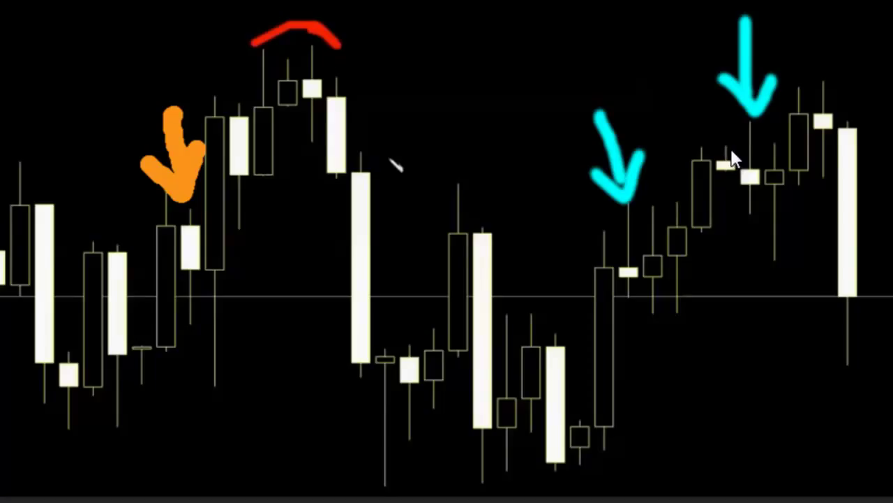